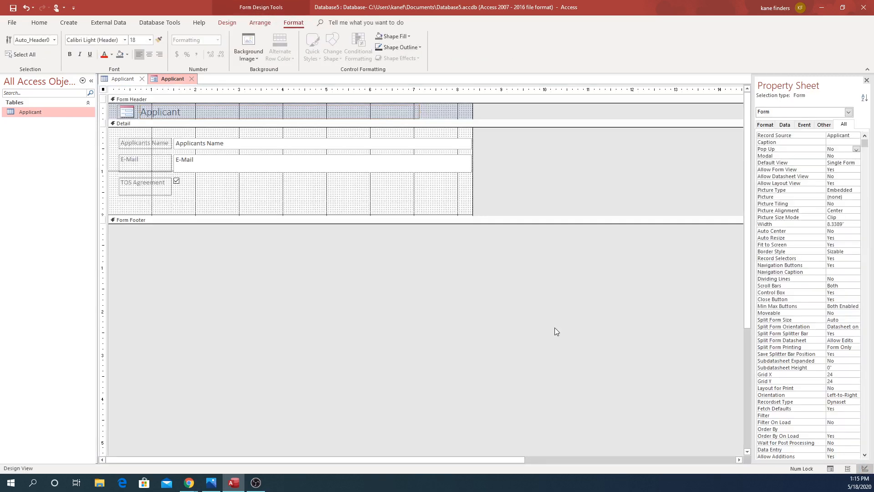
# Step: Set the Applicant form's Pop Up property to Yes
pyautogui.click(856, 149)
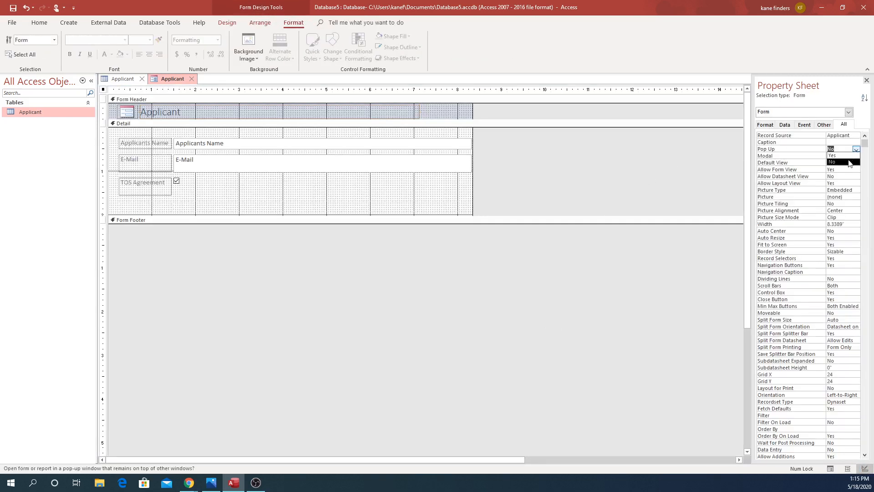
pyautogui.click(832, 155)
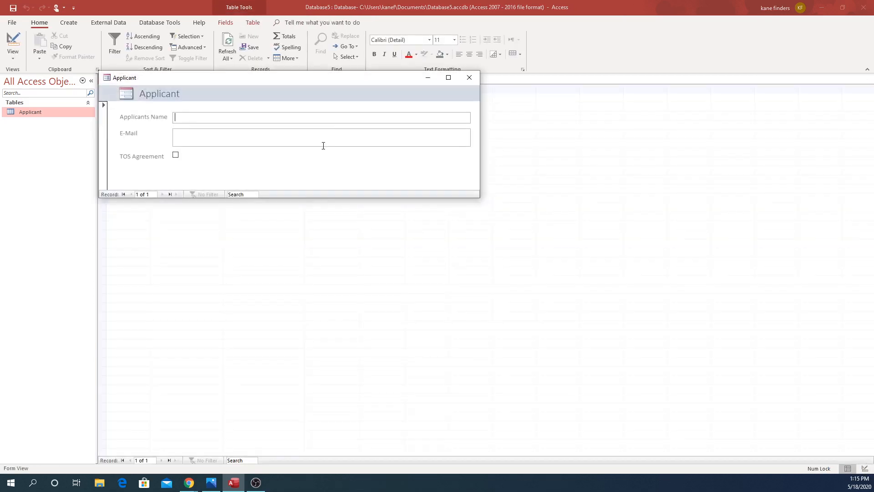
pyautogui.moveTo(306, 81)
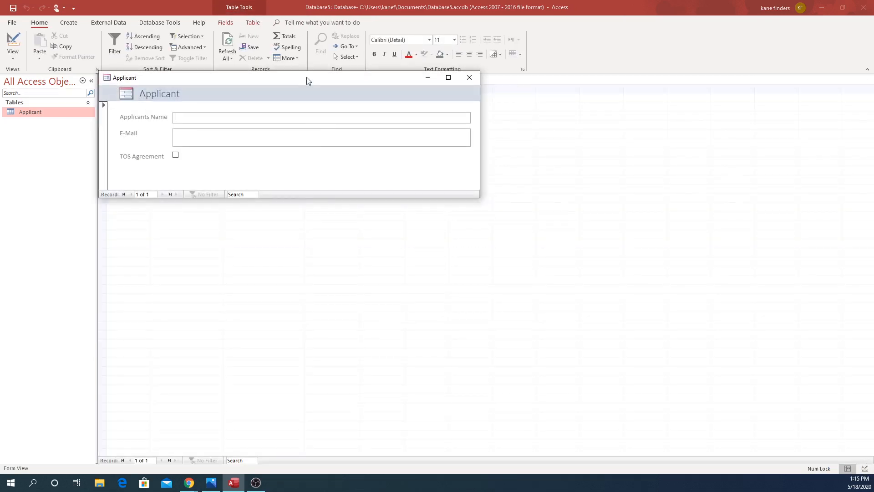
pyautogui.write('Kane Finders')
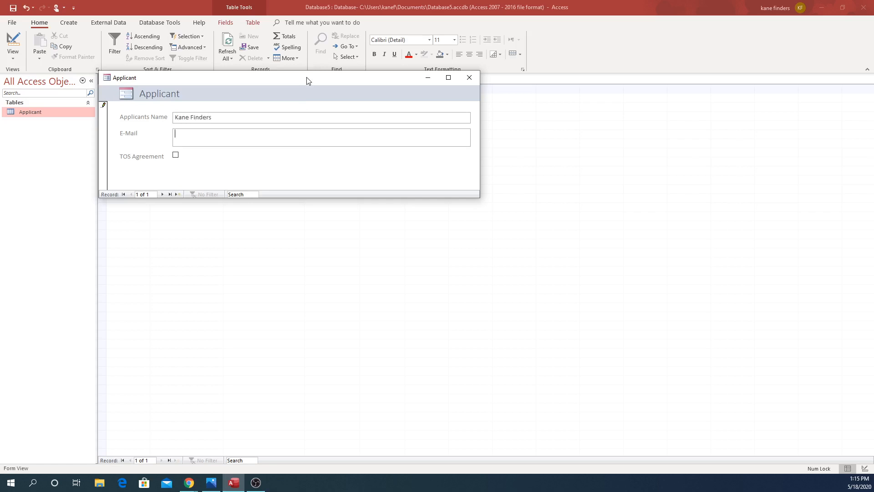
pyautogui.write('dog')
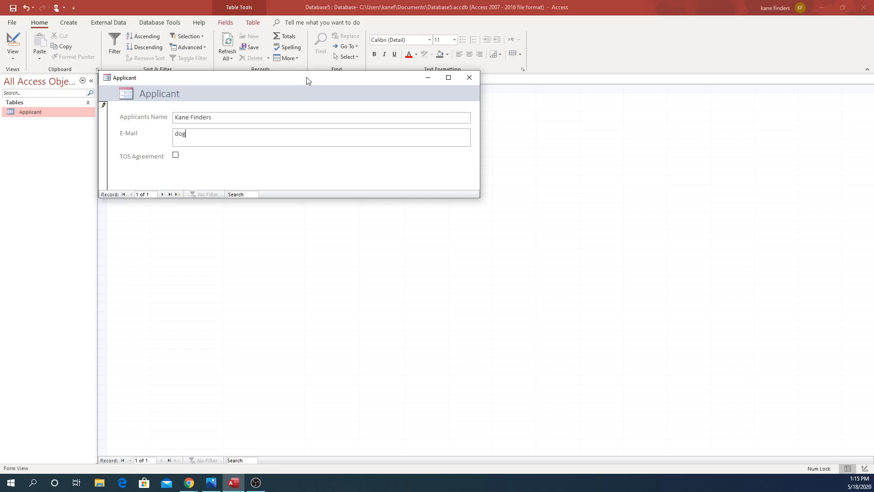
pyautogui.write('@dog.')
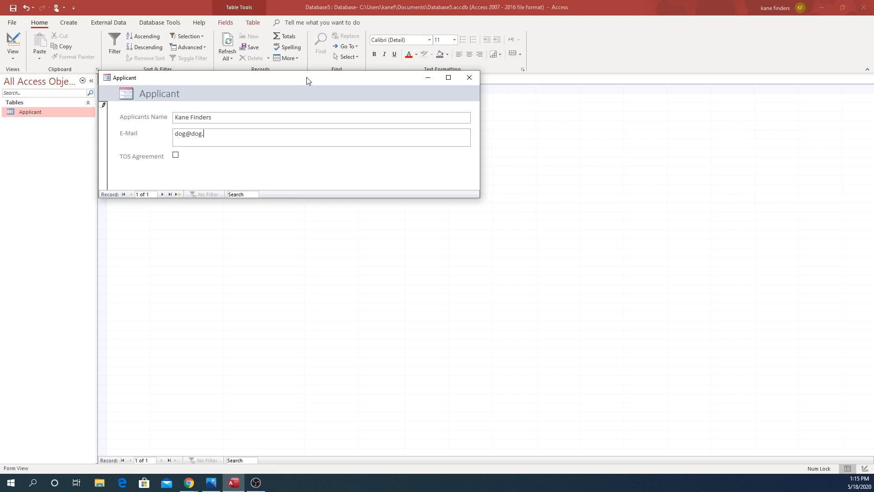
pyautogui.write('com')
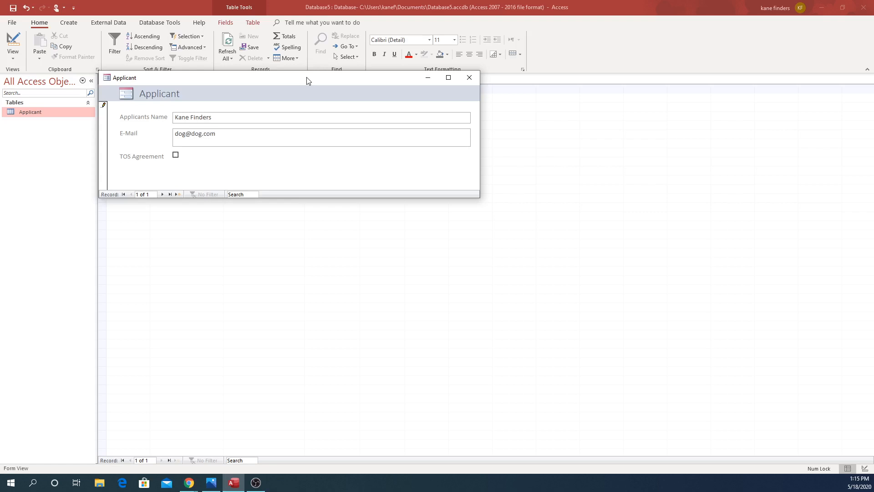
pyautogui.click(175, 155)
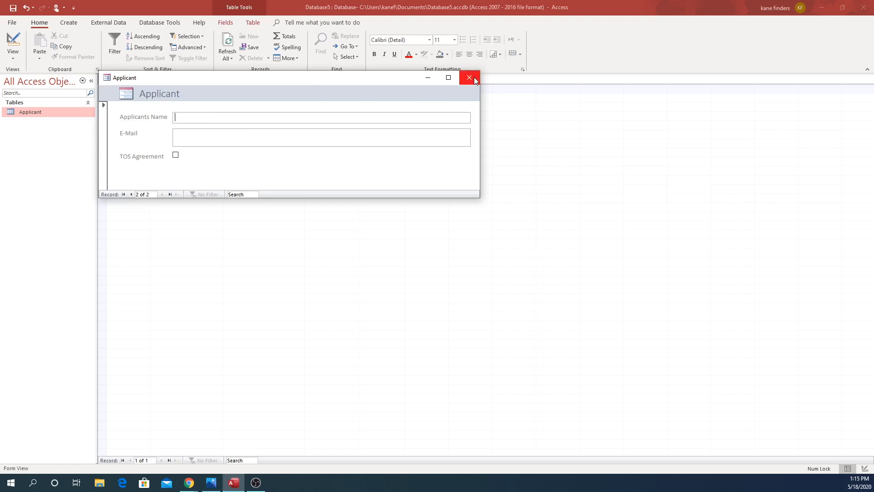
# Step: Save the form as Applicant, reopen it in Layout View, and place a button below TOS Agreement
pyautogui.click(469, 77)
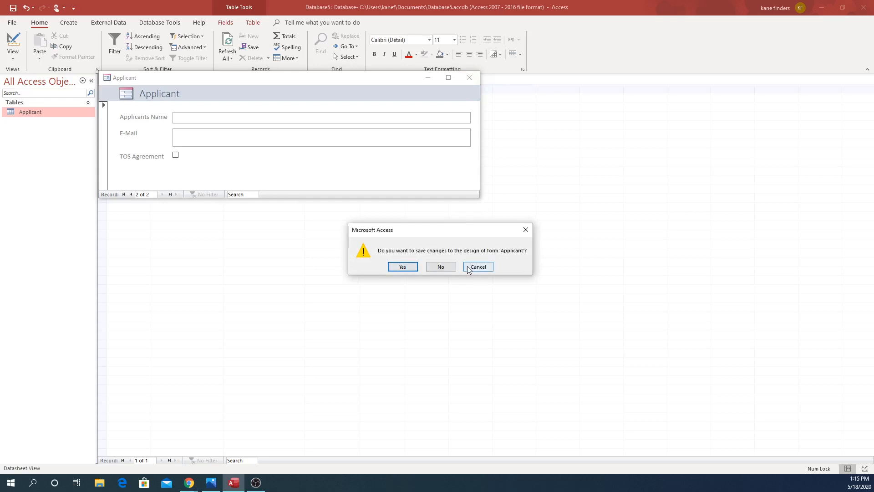
pyautogui.click(403, 267)
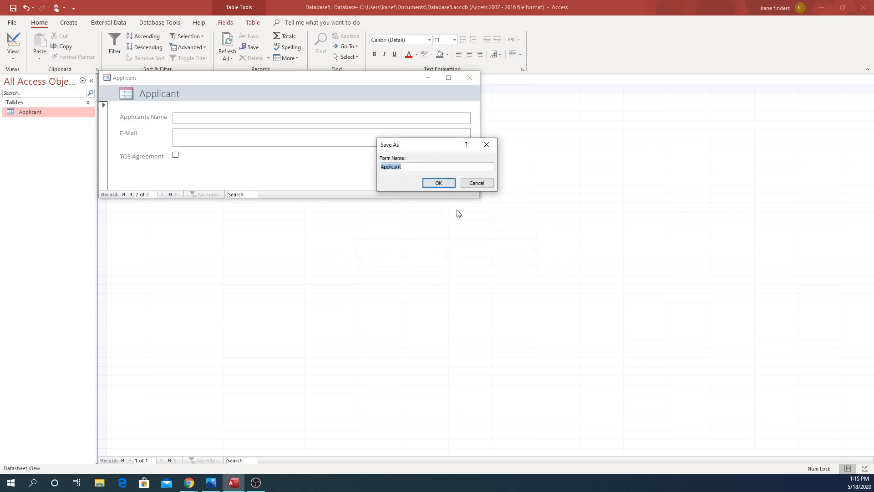
pyautogui.click(438, 183)
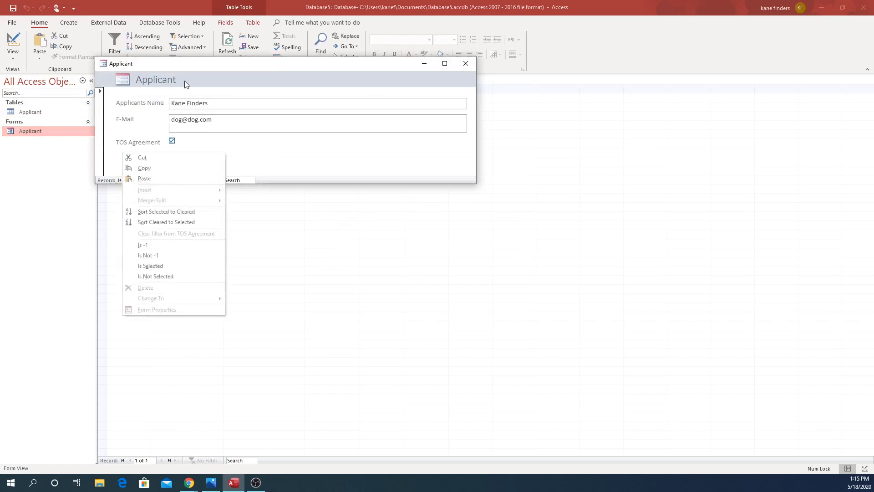
pyautogui.moveTo(187, 211)
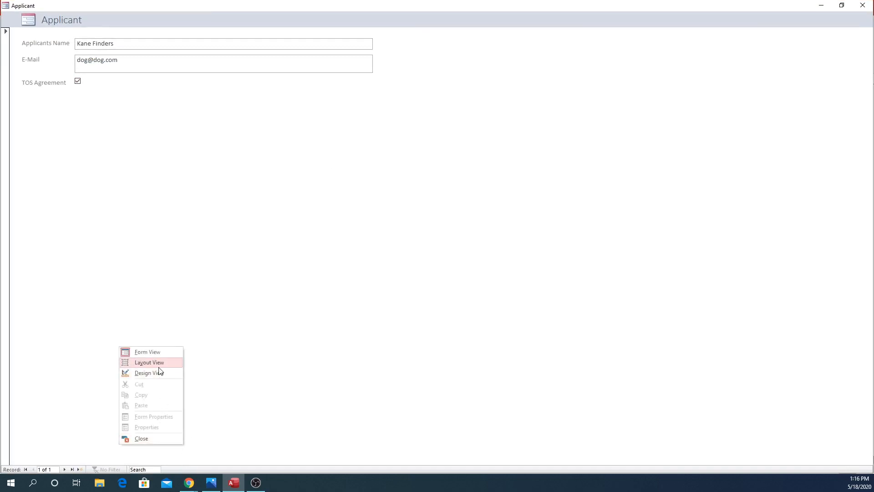
pyautogui.click(149, 362)
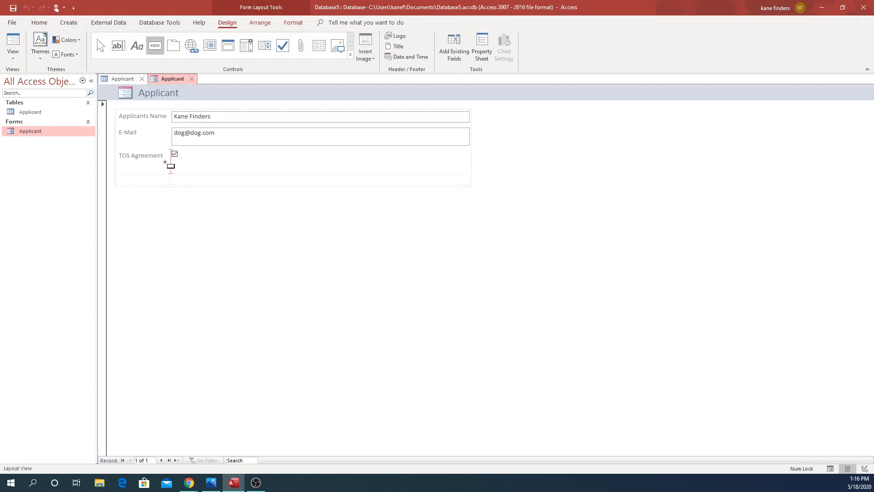
pyautogui.click(170, 161)
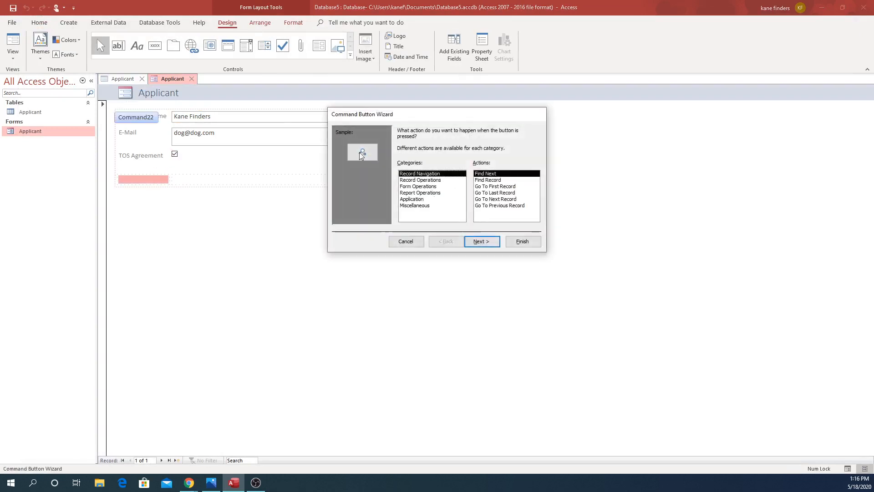
# Step: Create the Submit button with the Record Operations > Add New Record action
pyautogui.click(420, 179)
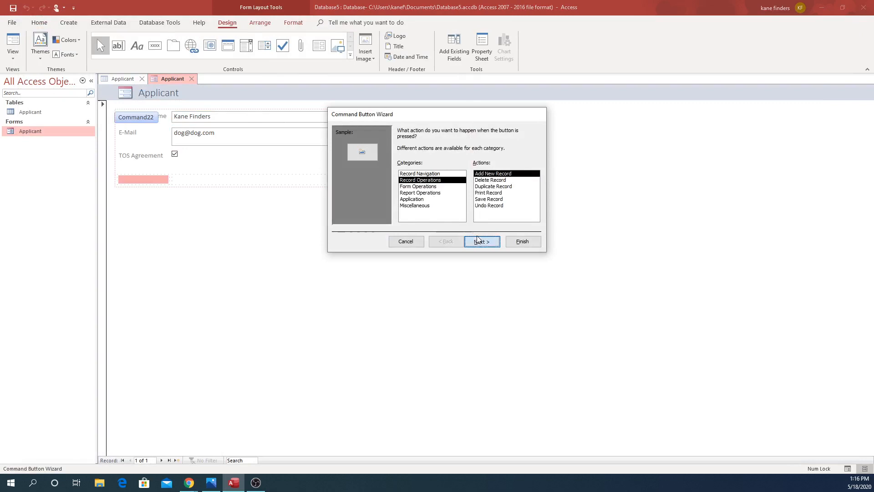
pyautogui.click(480, 241)
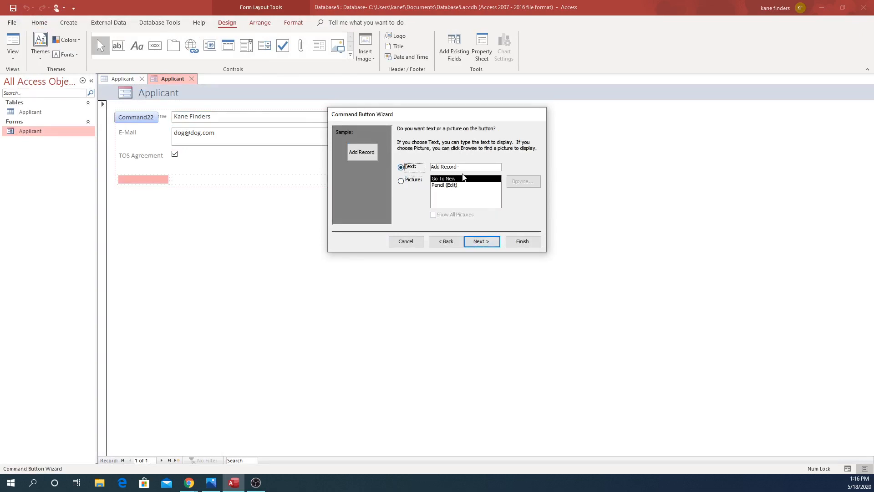
pyautogui.click(480, 242)
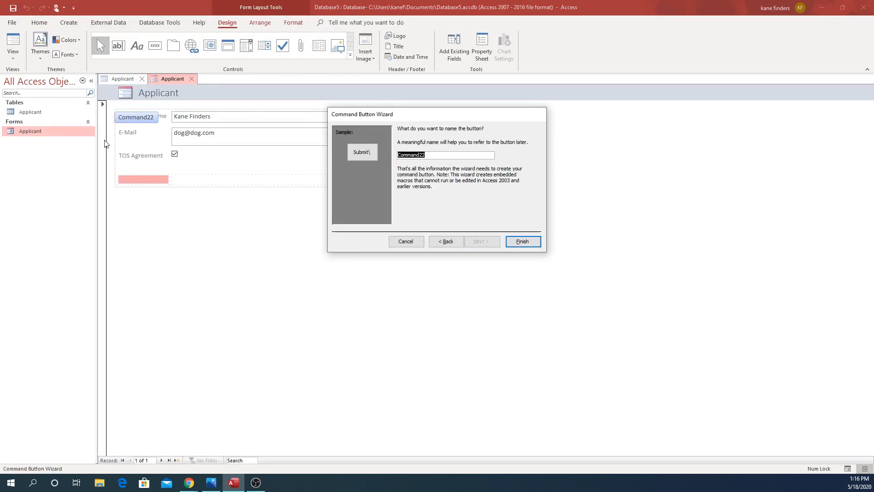
pyautogui.write('Submit Buttob')
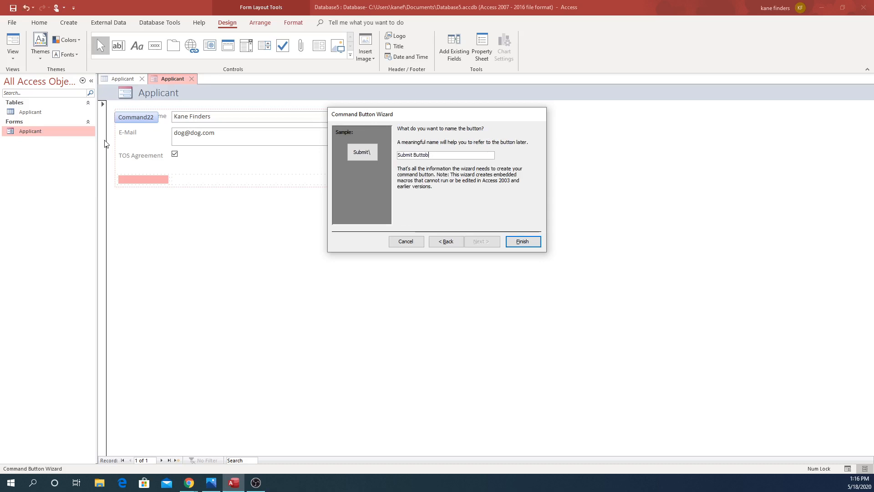
pyautogui.click(522, 241)
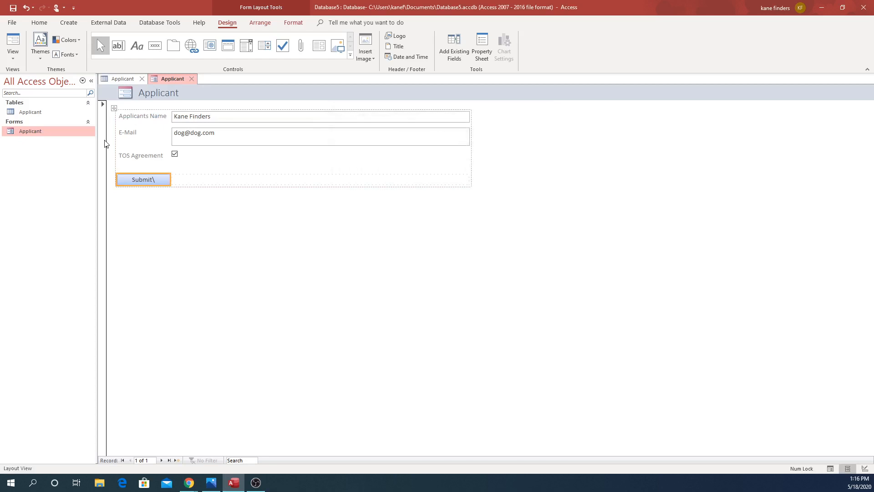
pyautogui.moveTo(253, 147)
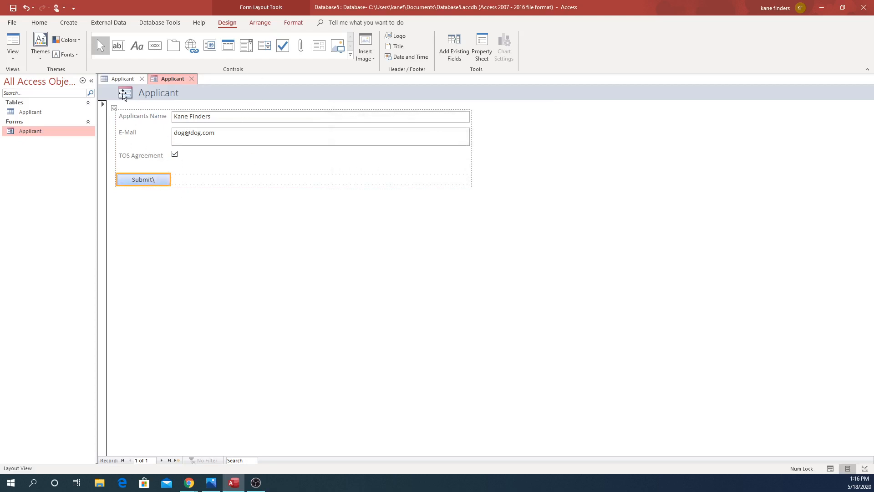
pyautogui.moveTo(648, 309)
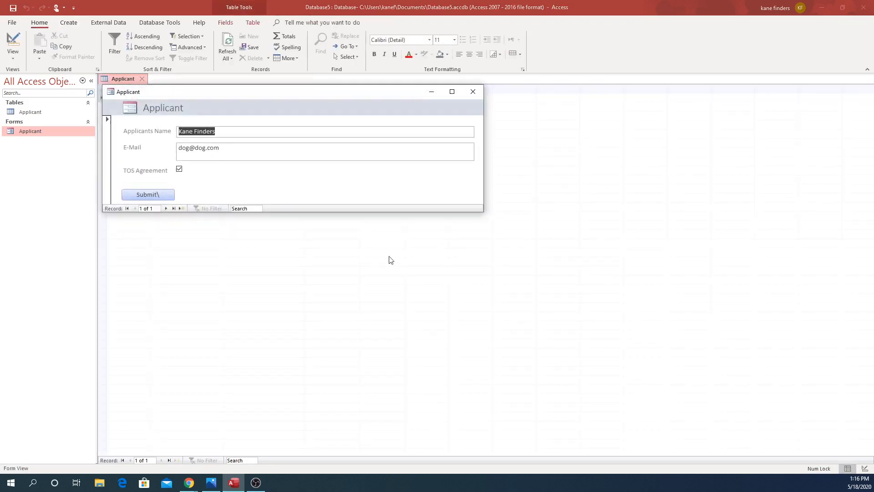
pyautogui.moveTo(413, 203)
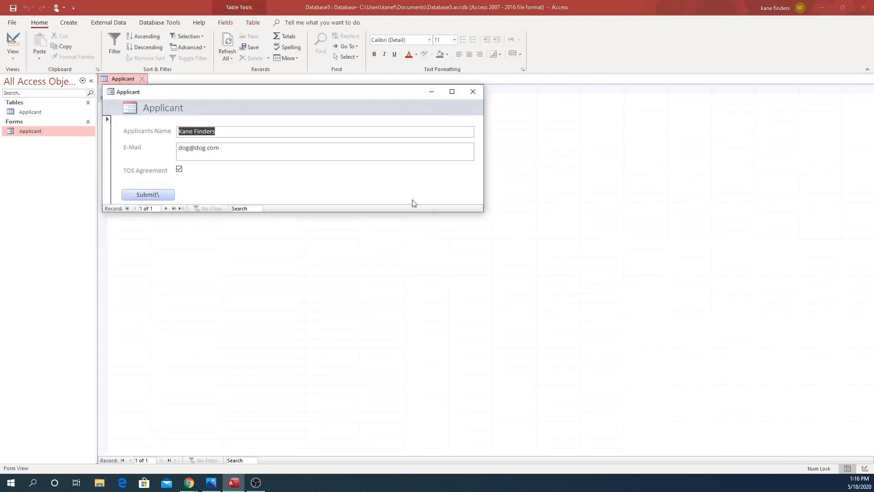
# Step: Switch the Applicant form from Layout View to Form View
pyautogui.click(473, 91)
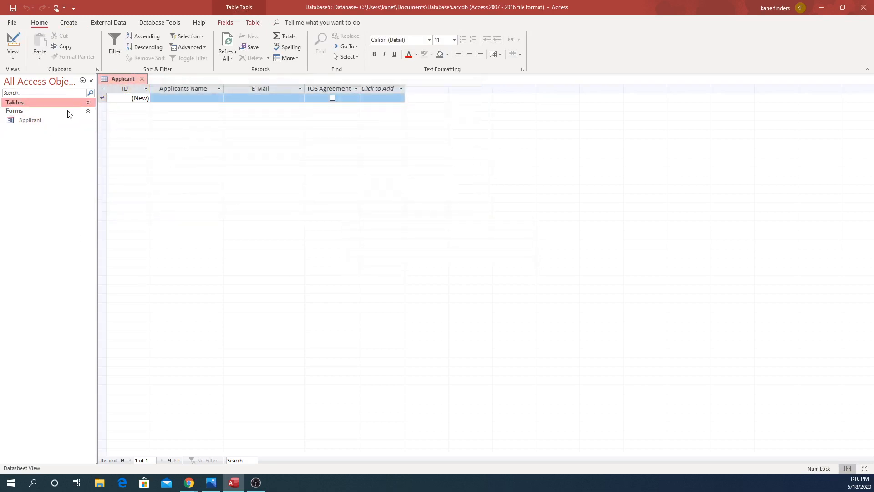
# Step: Expand the Tables group in the Navigation Pane
pyautogui.click(30, 112)
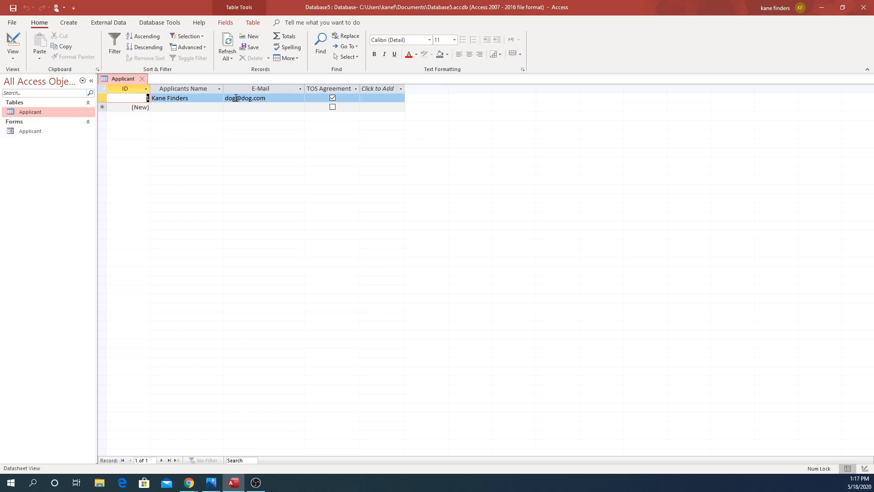
pyautogui.moveTo(213, 104)
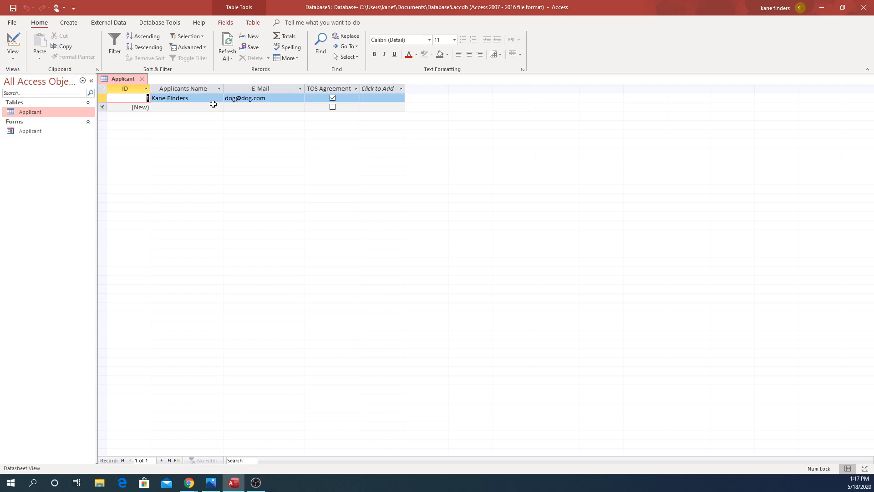